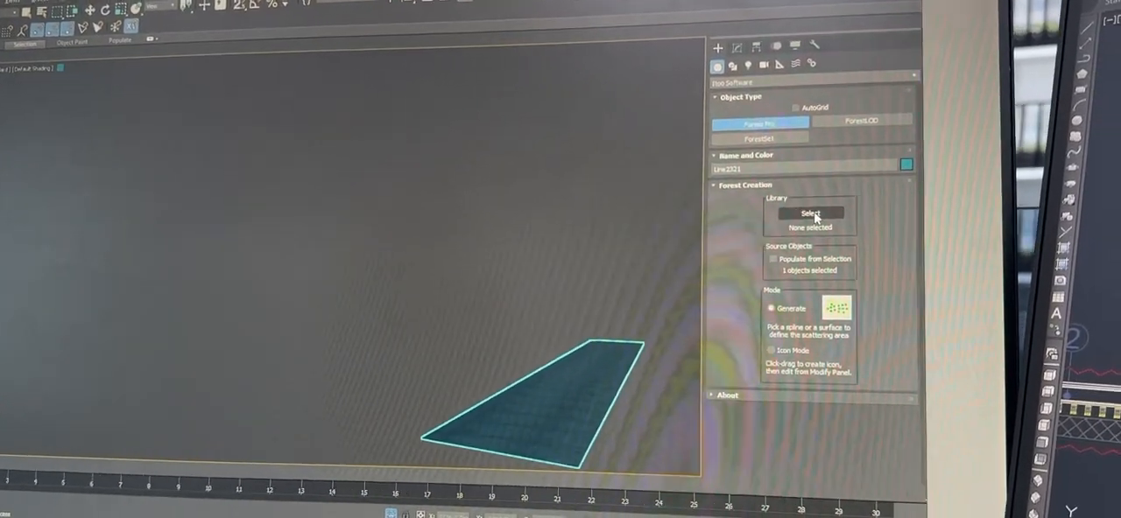
# Load the 'Grass Base Layer 1 - Detail' preset from the Forest library.
pyautogui.click(807, 214)
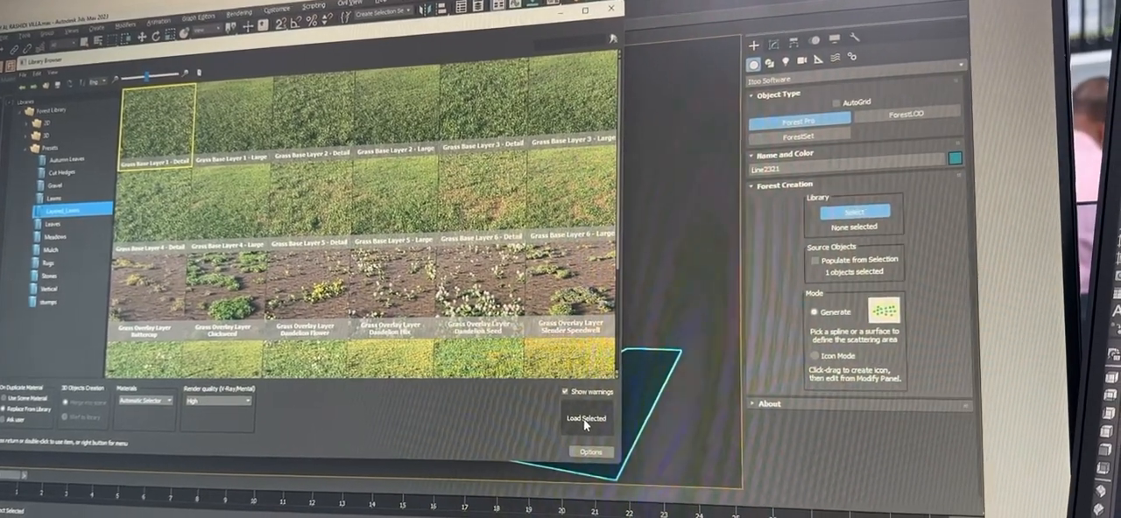
pyautogui.click(585, 417)
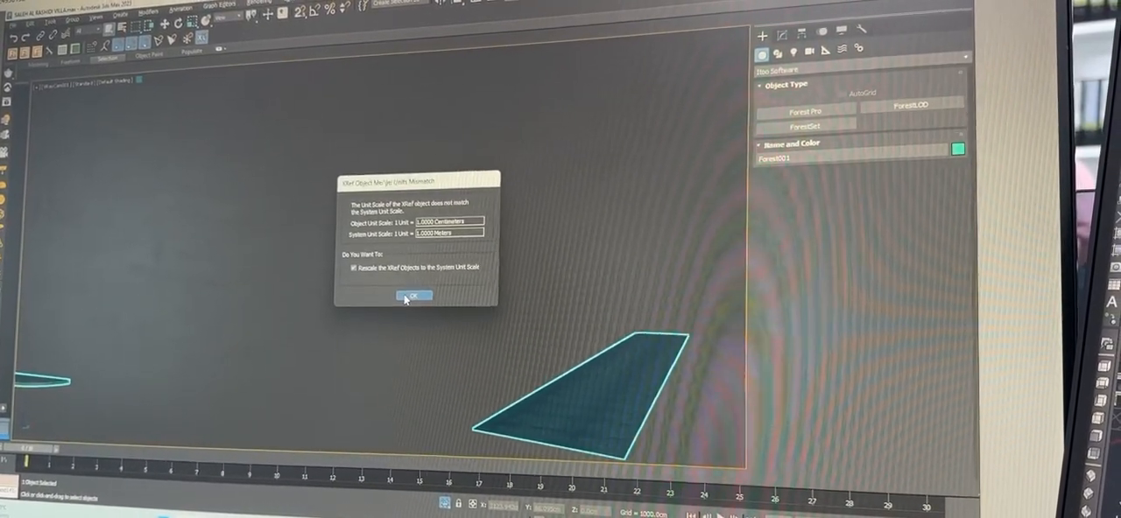
# Confirm the XRef units mismatch prompt with Rescale to system units kept on.
pyautogui.click(414, 295)
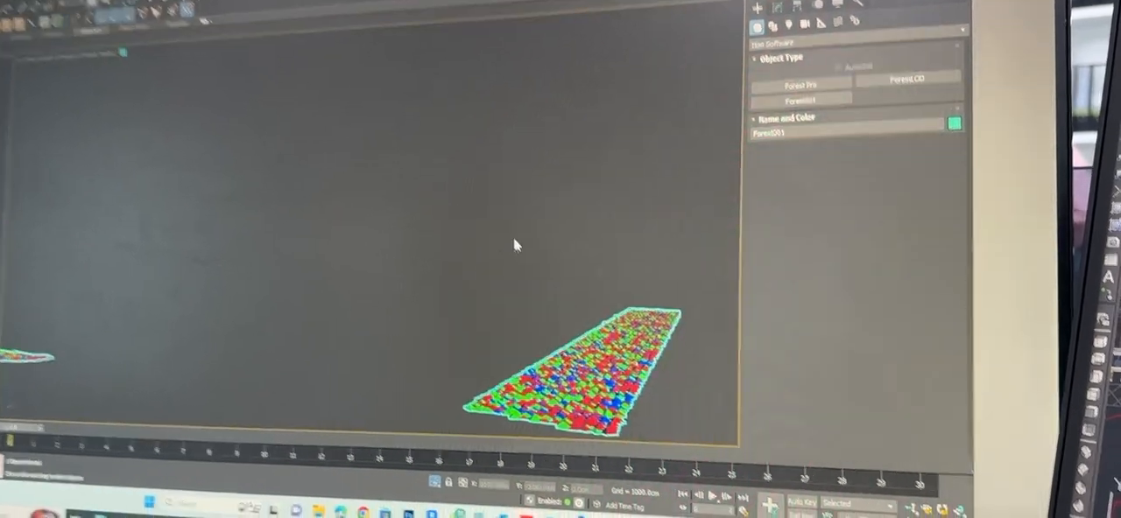